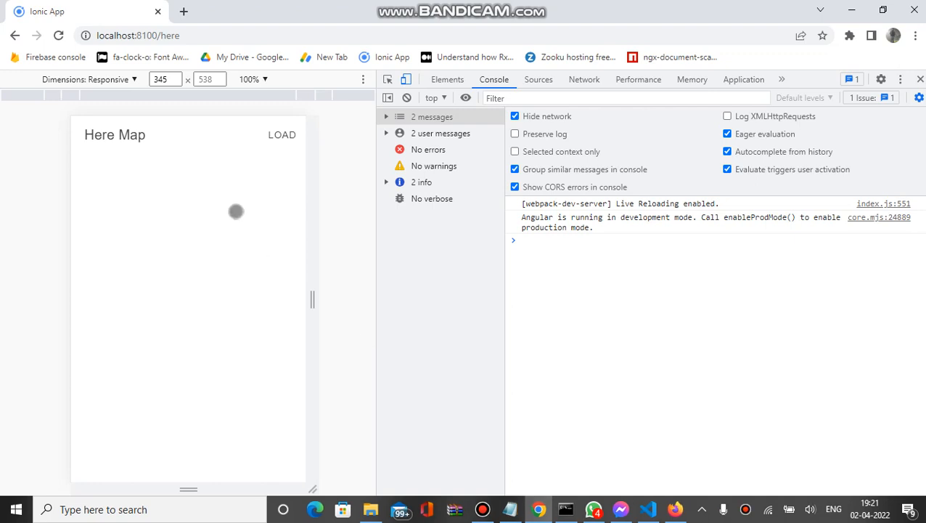
mouse_move(206, 235)
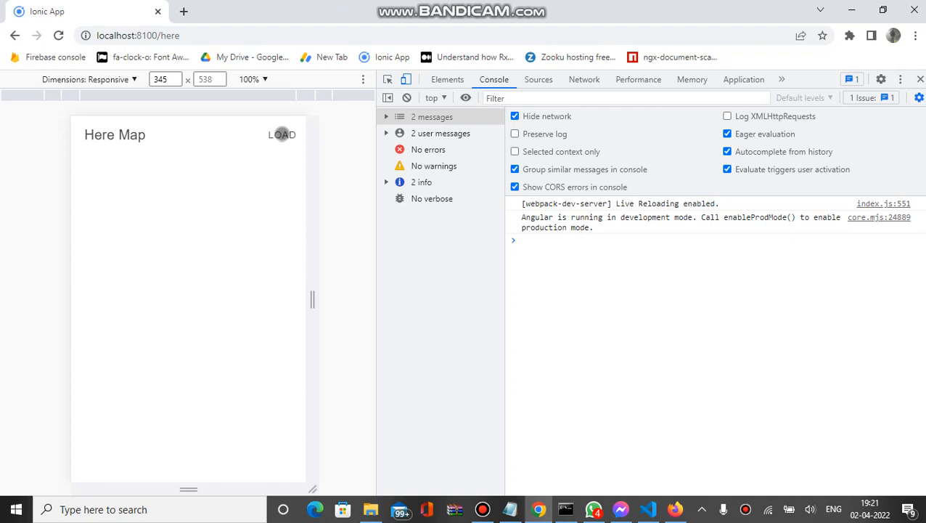
- Load the HERE map so the Baner, Pune 411045 marker and place card render in the iframe
left_click(282, 134)
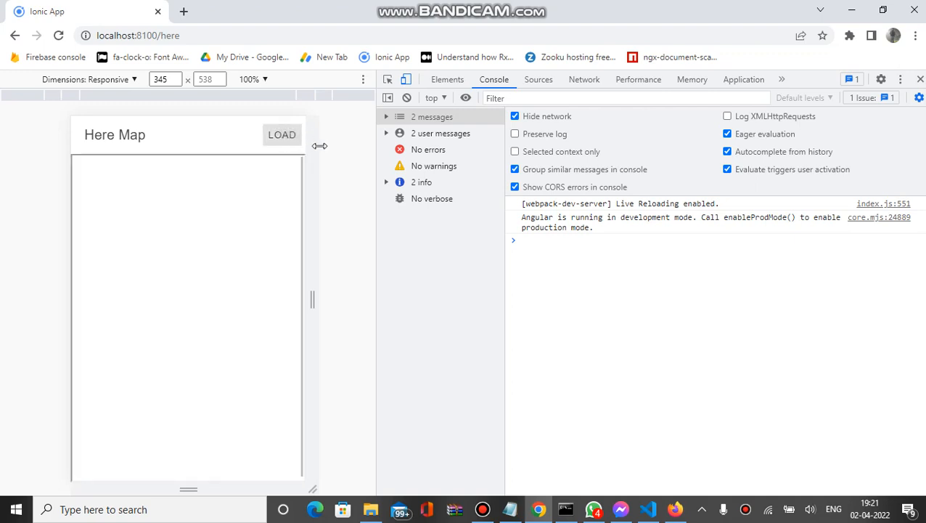
left_click(282, 133)
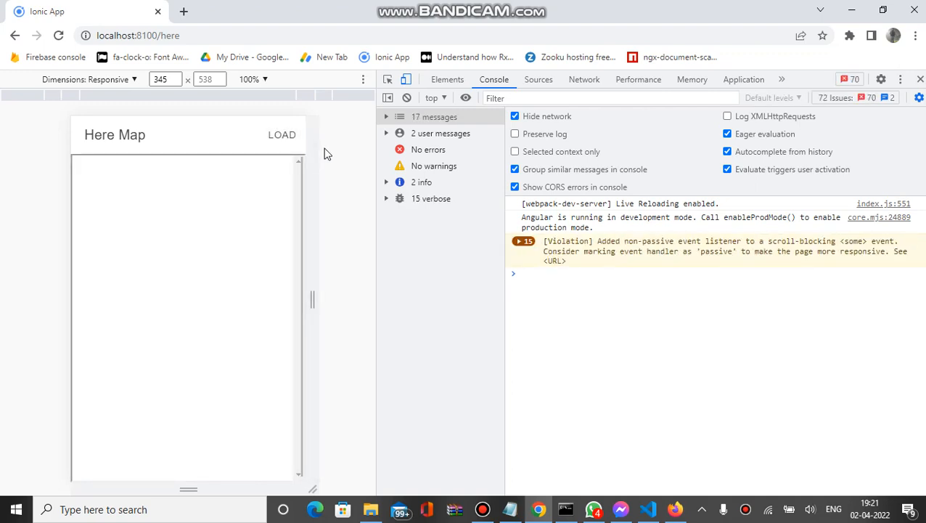
left_click(281, 134)
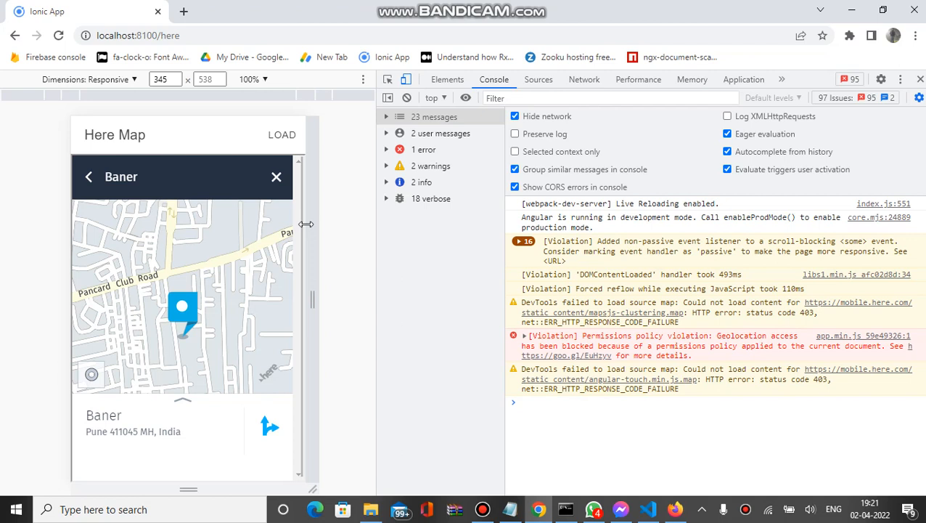
mouse_move(305, 249)
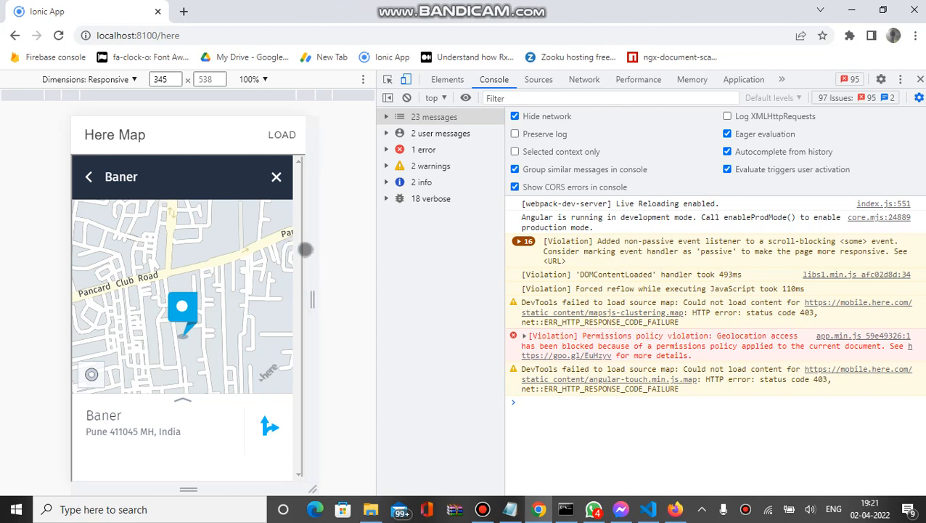
mouse_move(389, 358)
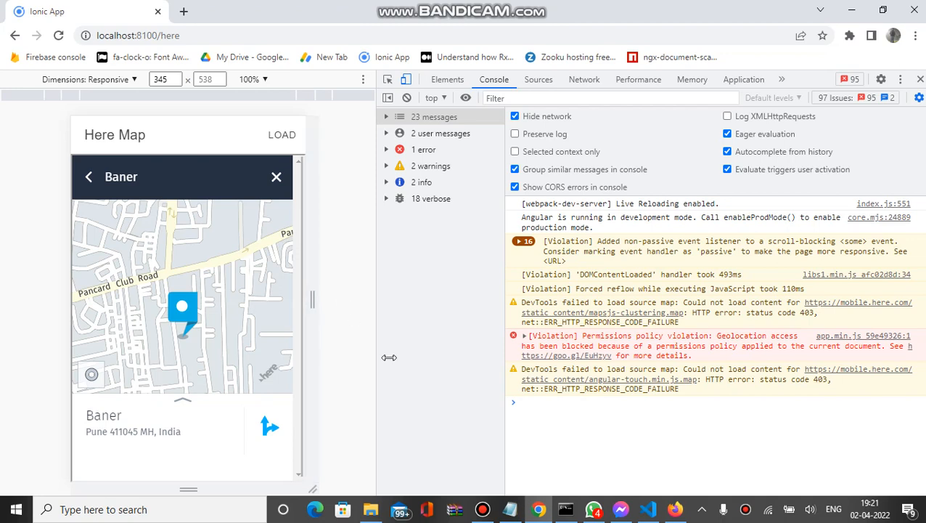
mouse_move(612, 487)
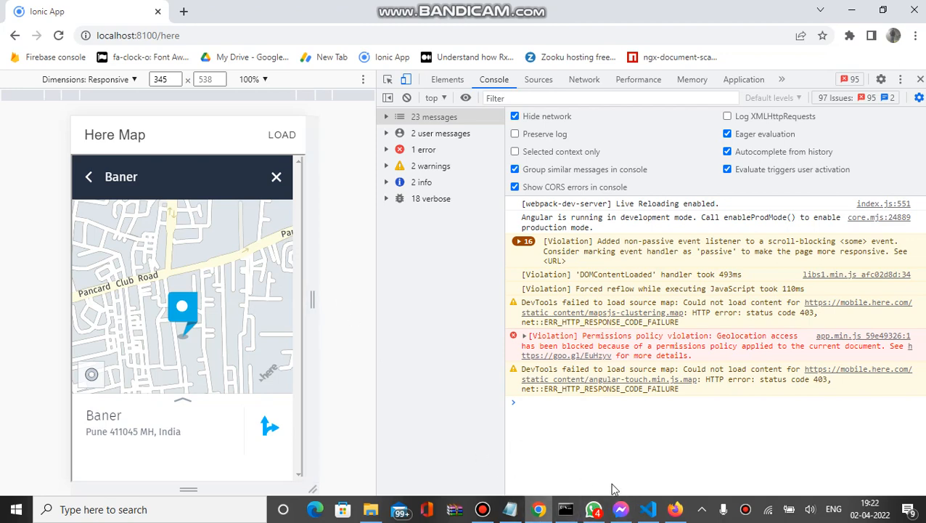
- Show here.page.ts with the DomSanitizer import, SafeResourceUrl url field and loadHereMap's sanitized HERE link
left_click(648, 509)
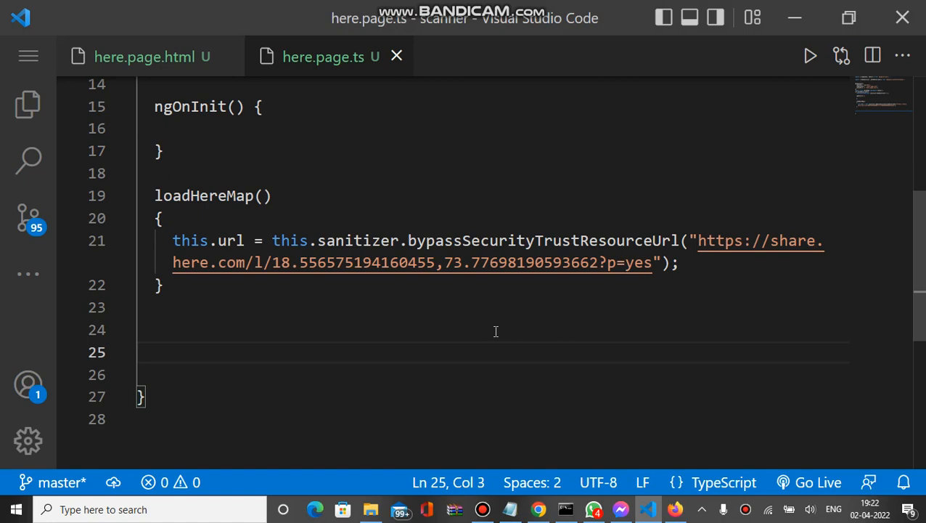
mouse_move(332, 57)
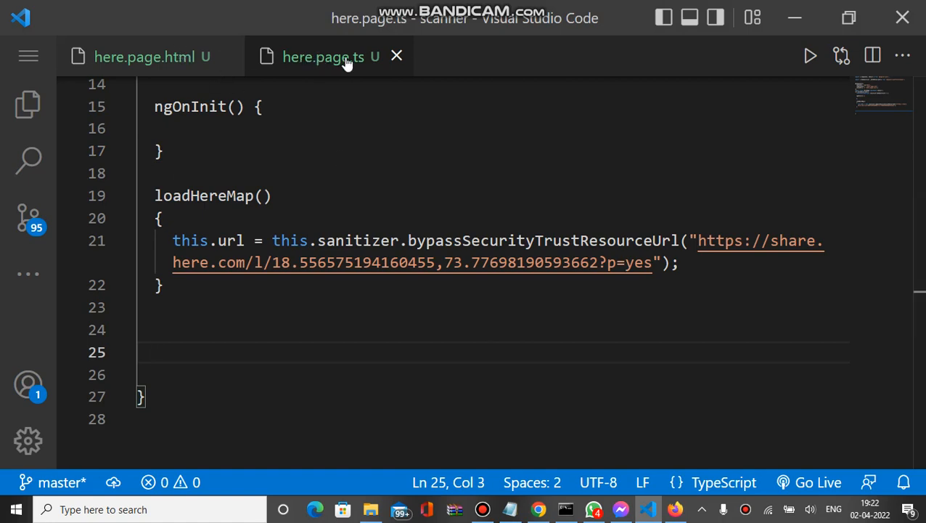
mouse_move(464, 177)
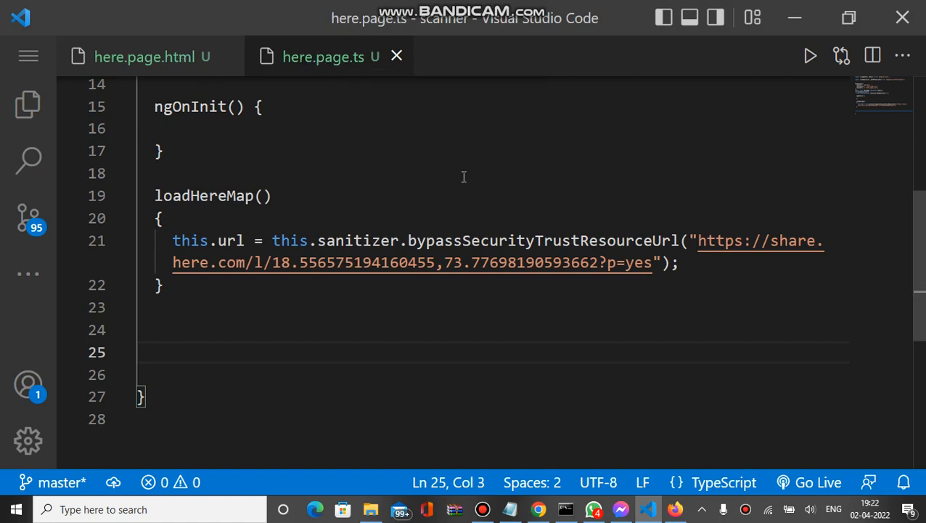
scroll("up", 3)
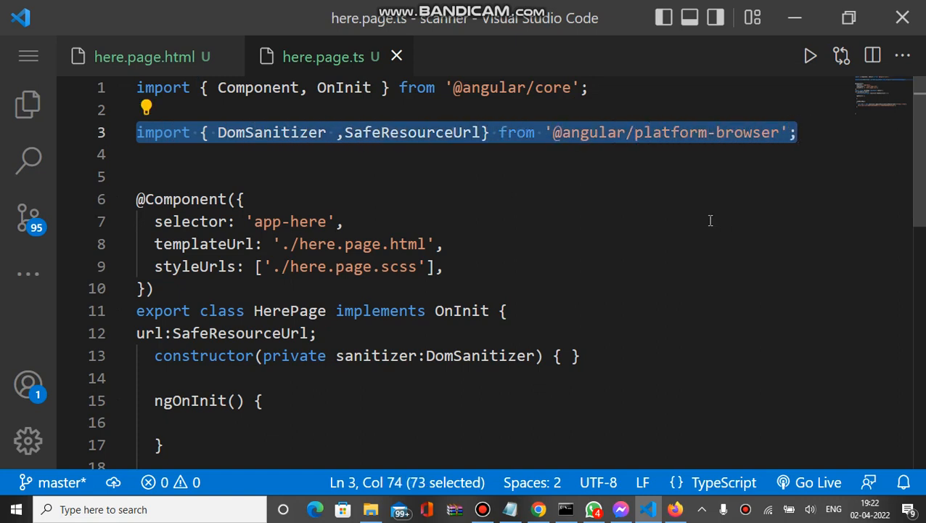
scroll("down", 3)
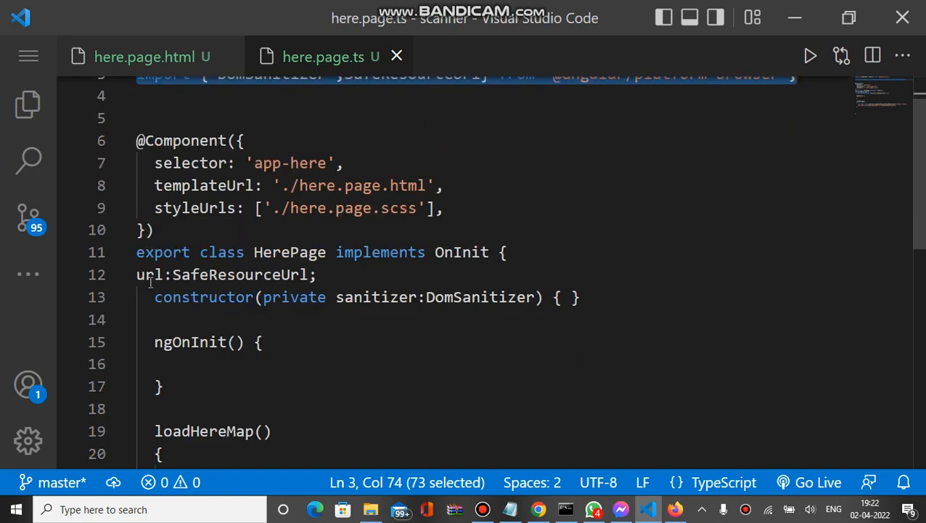
mouse_move(148, 275)
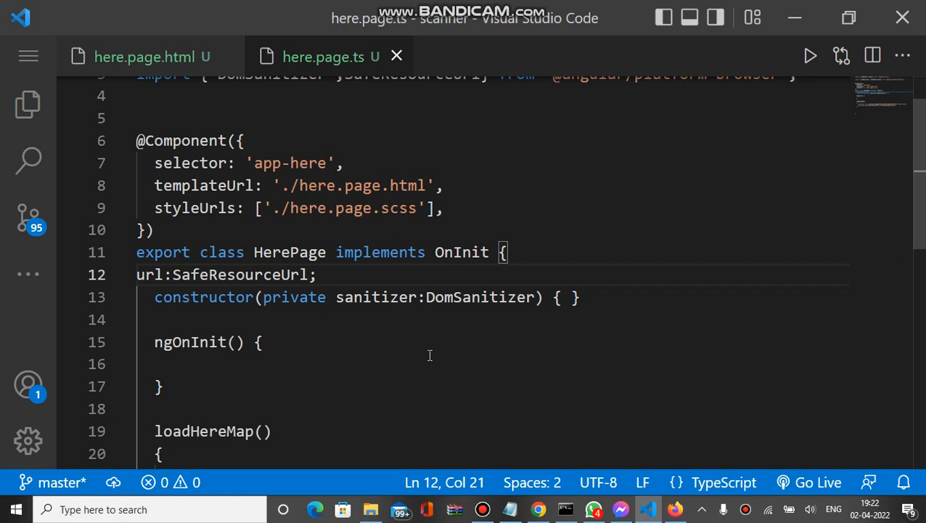
mouse_move(433, 329)
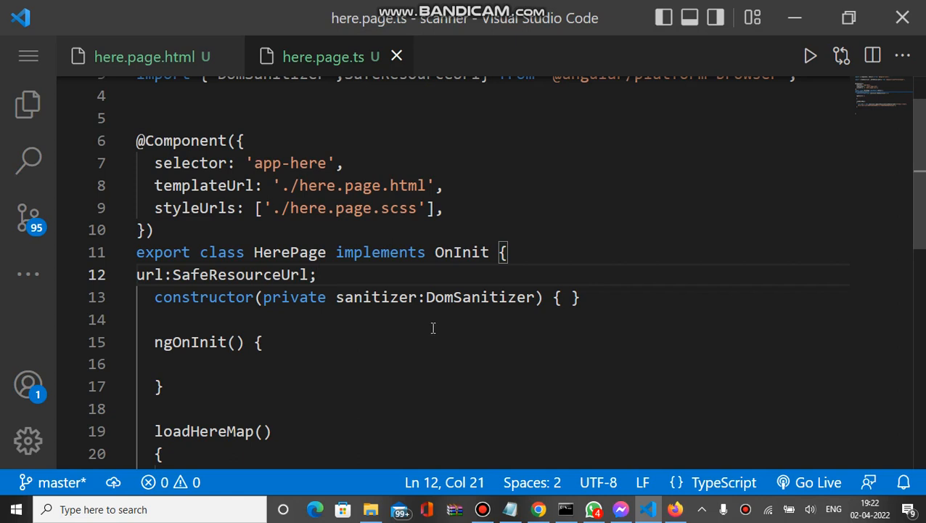
mouse_move(415, 326)
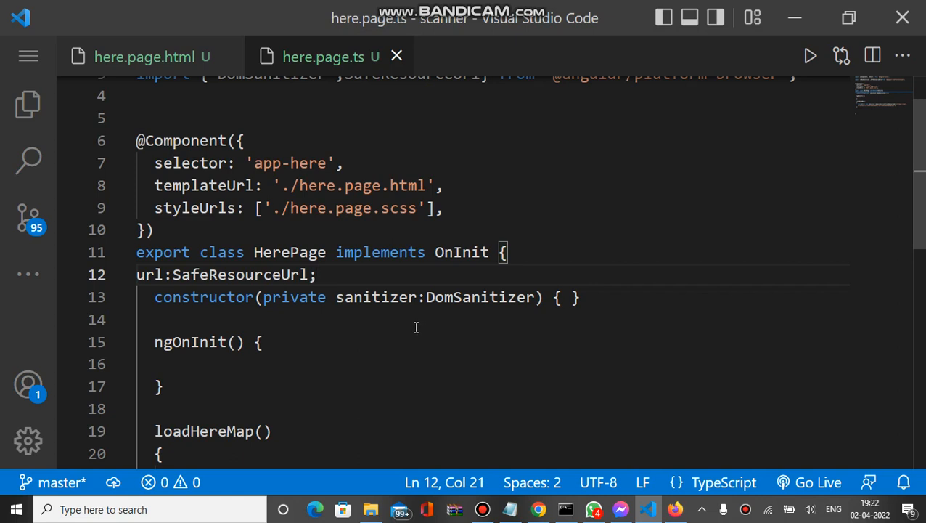
scroll("down", 3)
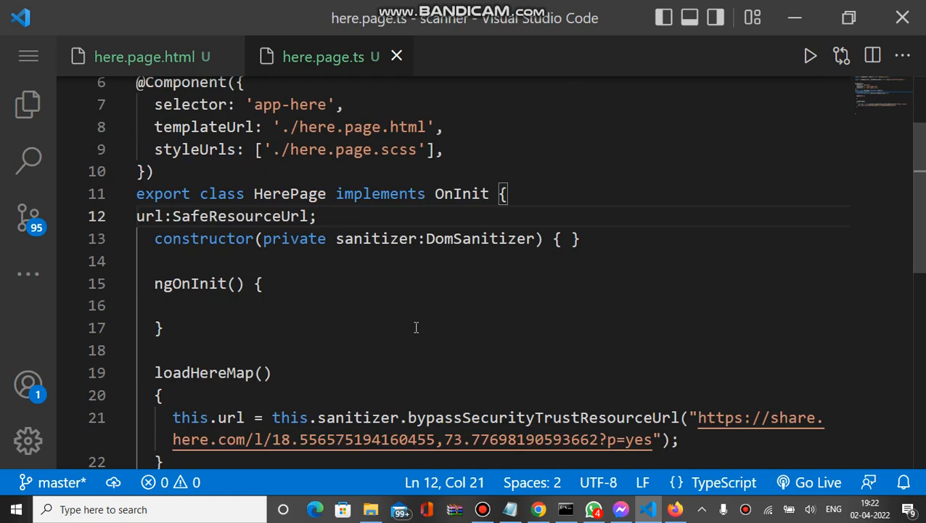
scroll("down", 3)
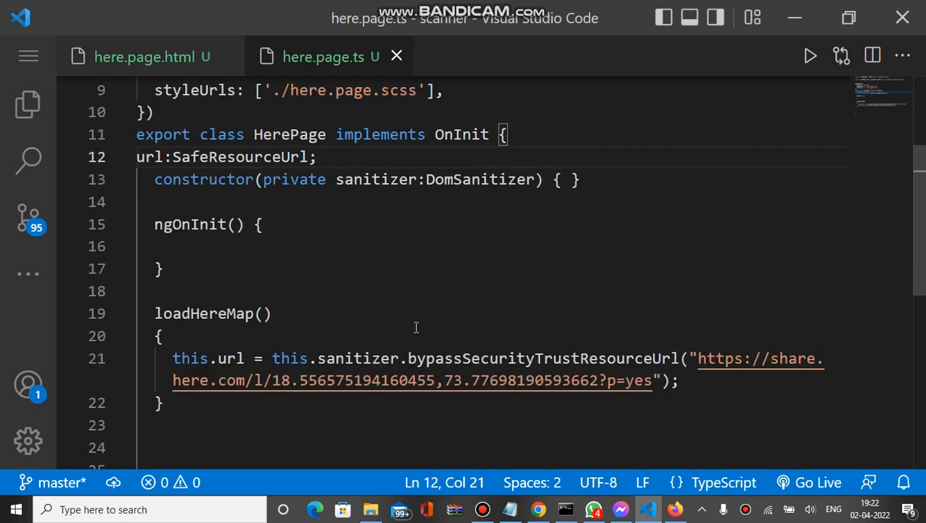
mouse_move(224, 330)
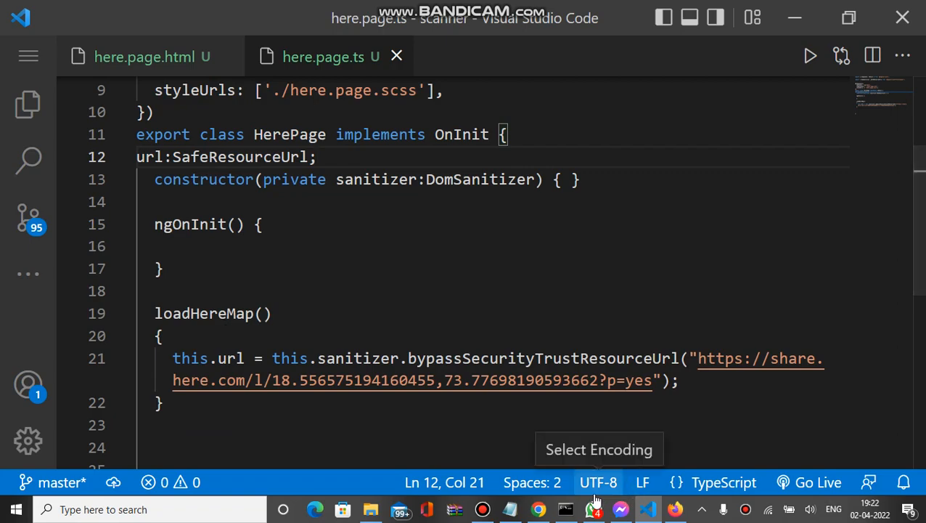
left_click(537, 508)
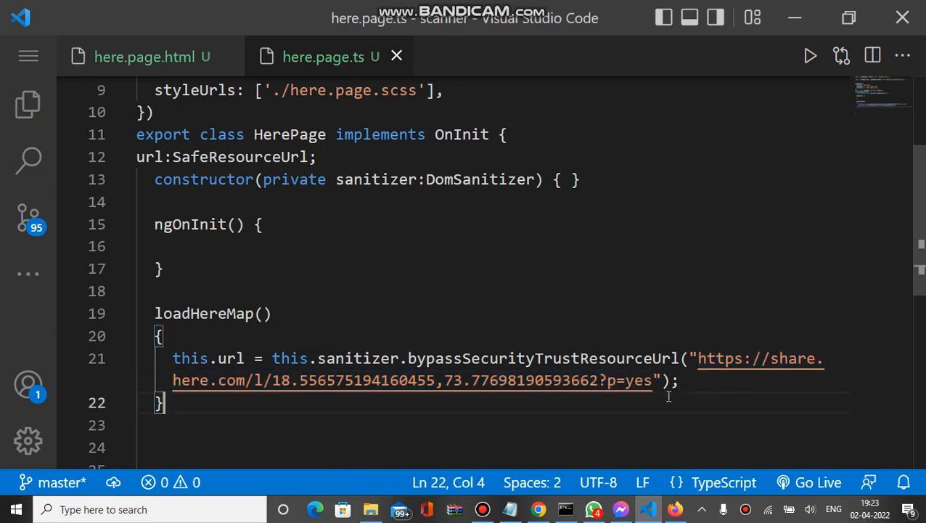
mouse_move(261, 380)
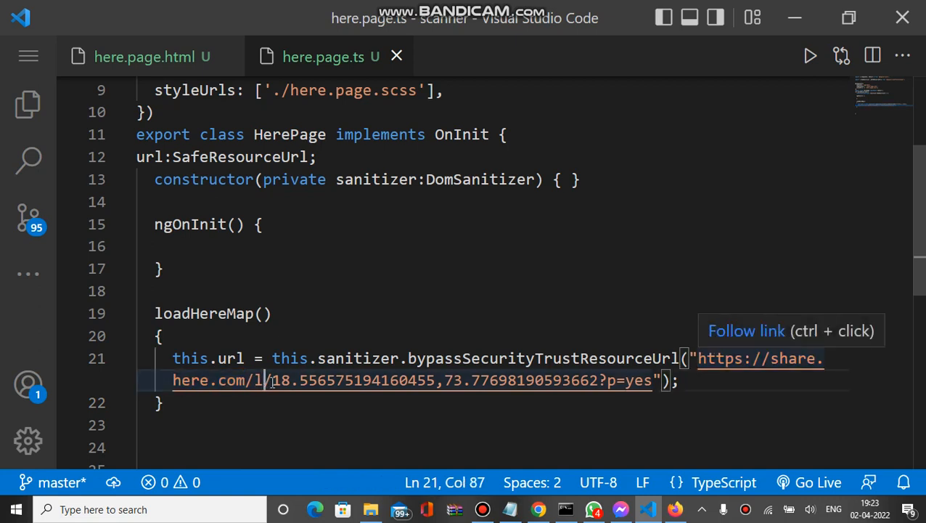
left_click_drag(268, 380, 545, 380)
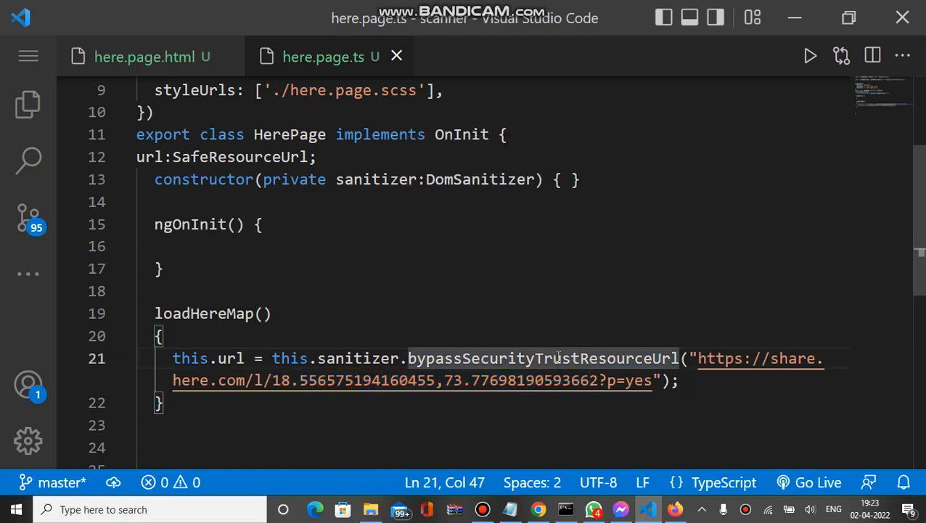
mouse_move(543, 357)
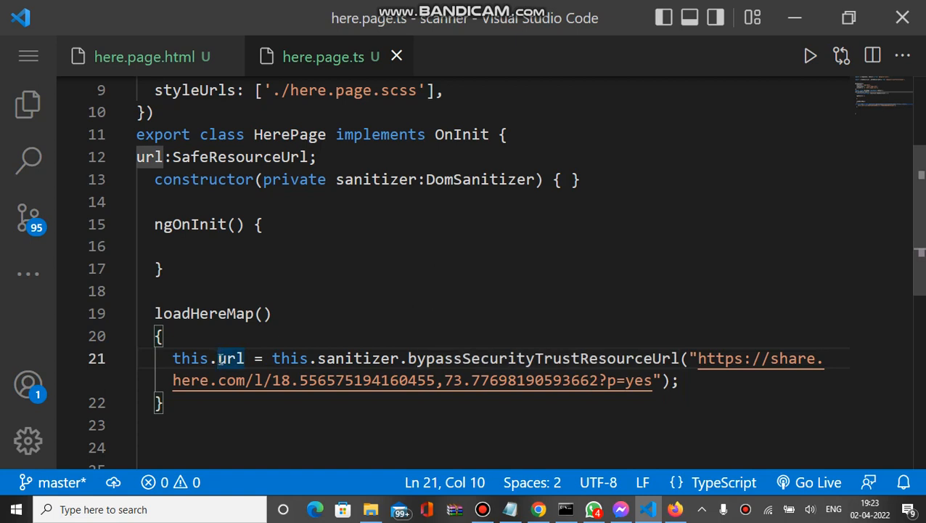
- Highlight the this.url assignment in loadHereMap, then move to the here.page.html template with the Load button and iframe
double_click(231, 357)
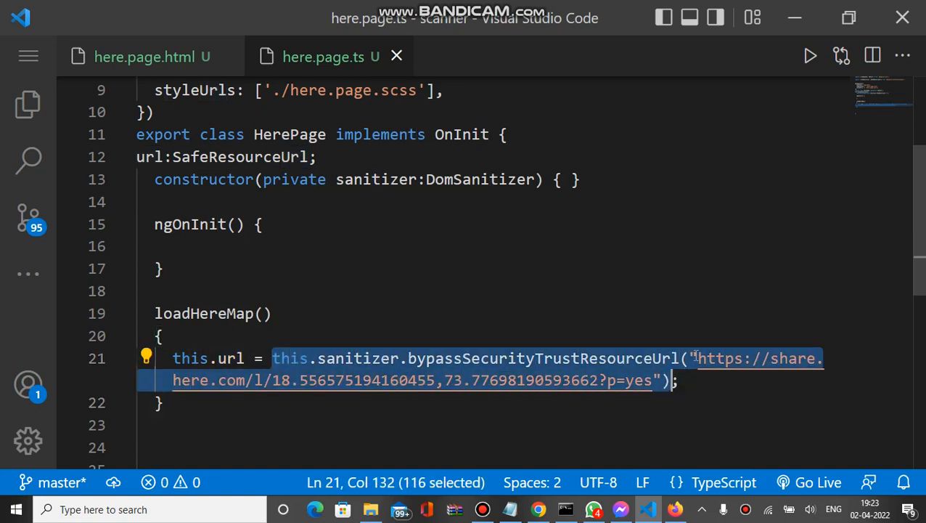
left_click(692, 357)
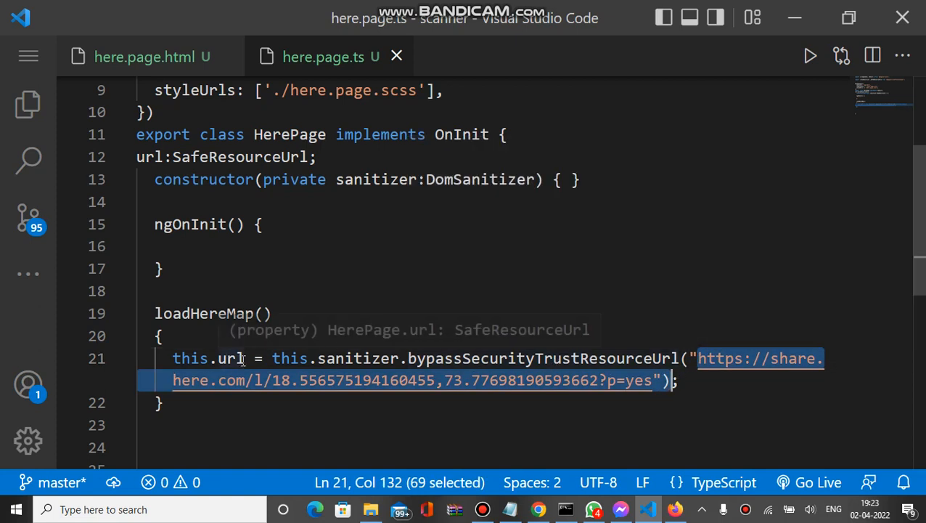
double_click(229, 357)
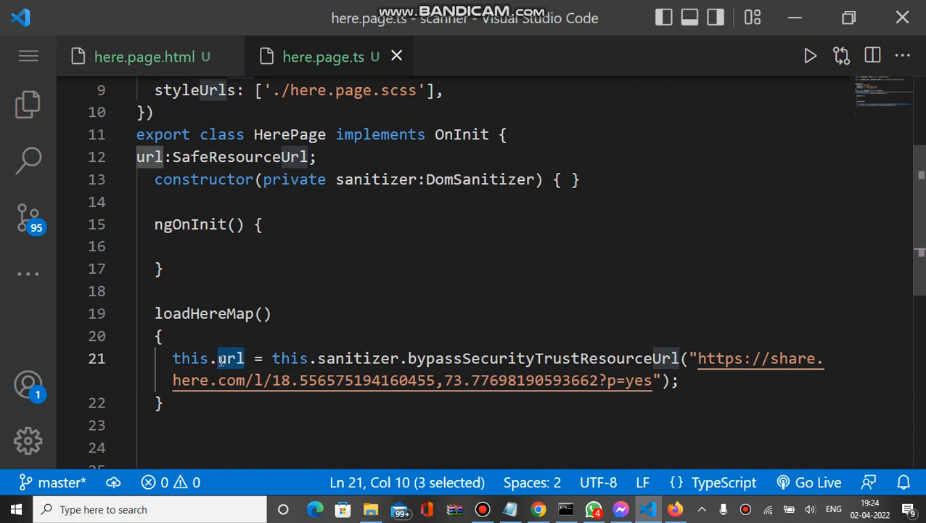
mouse_move(229, 357)
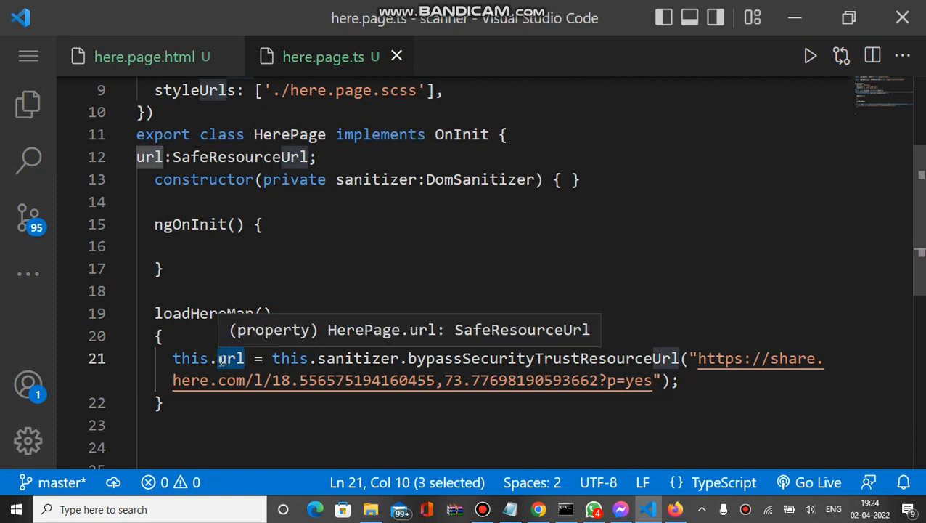
left_click(151, 56)
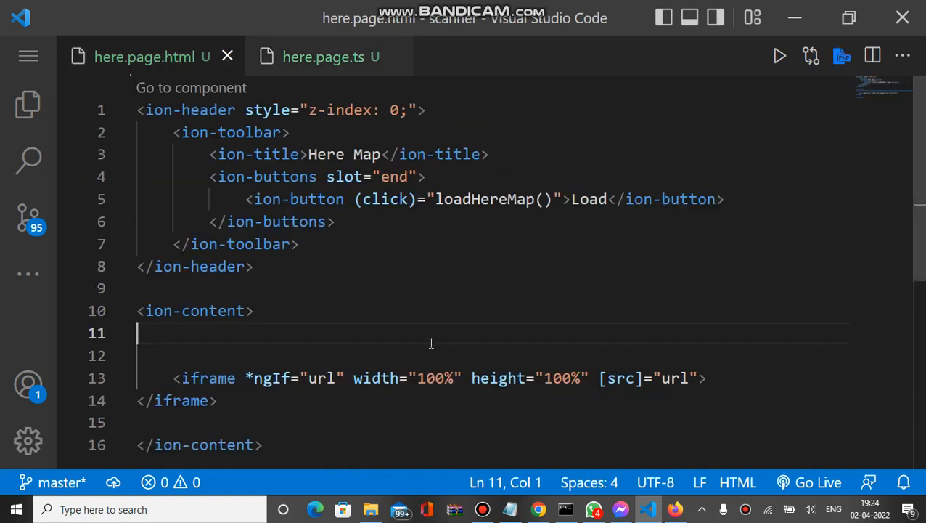
mouse_move(646, 384)
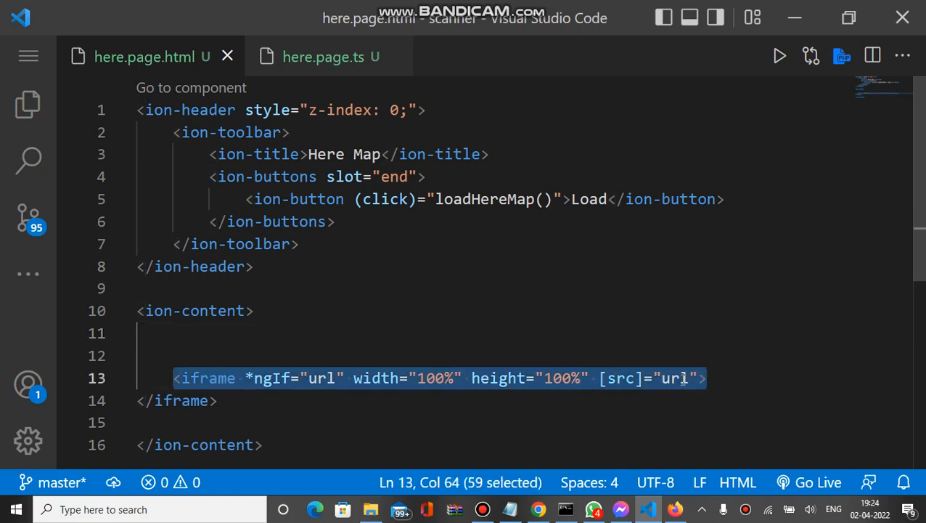
mouse_move(617, 334)
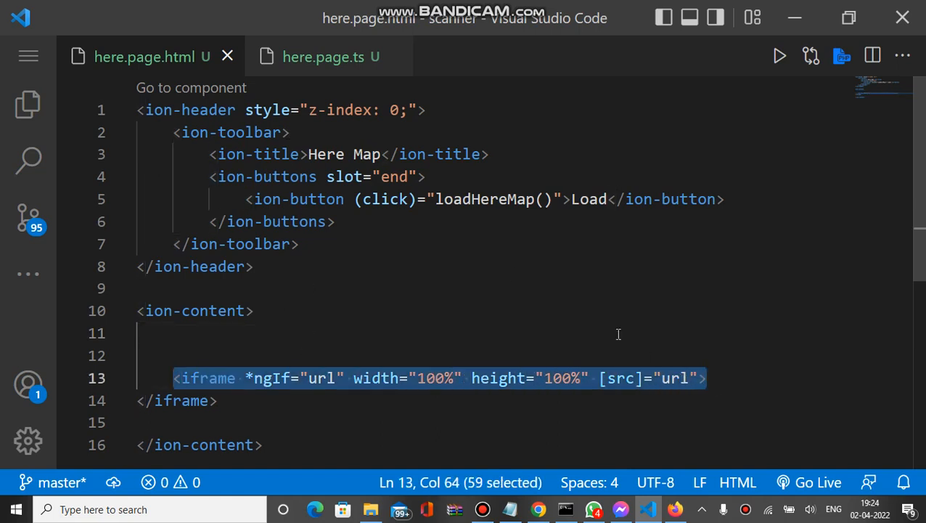
- Return to here.page.ts where loadHereMap assigns the sanitized HERE share link to url
left_click(323, 57)
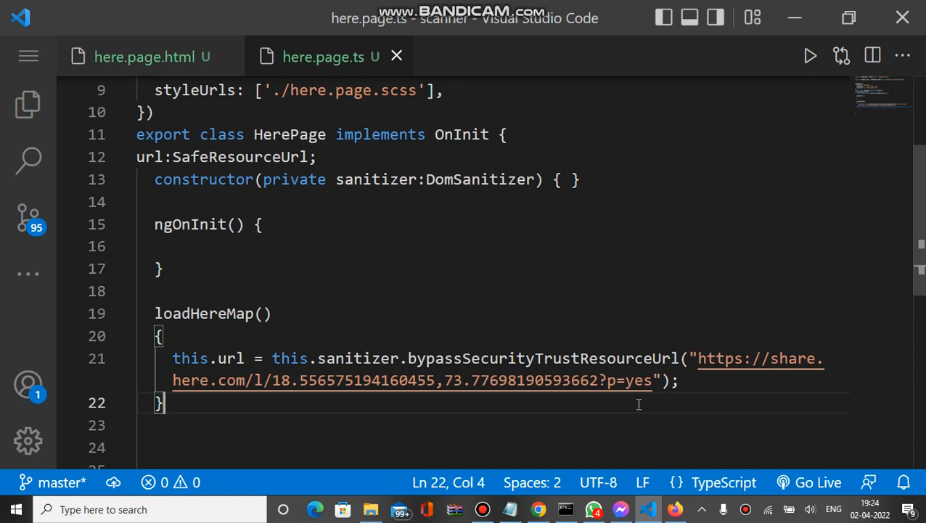
mouse_move(567, 360)
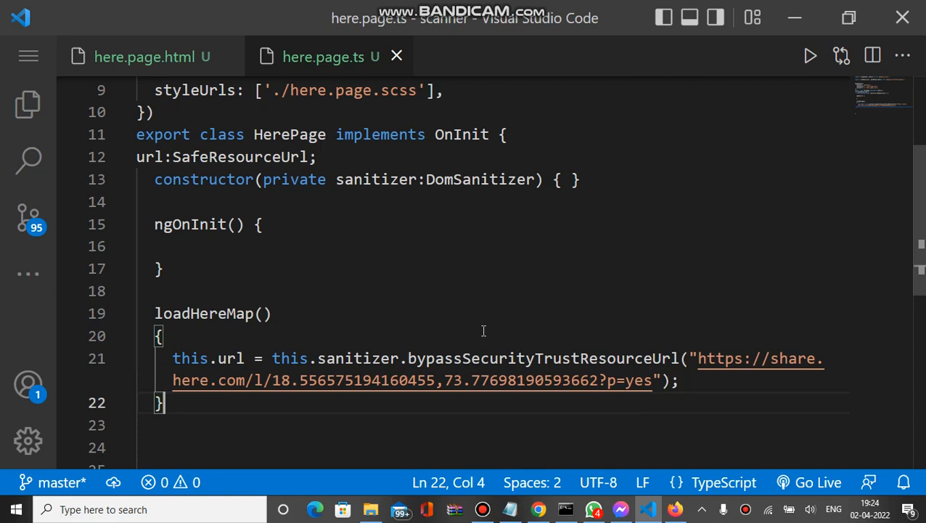
mouse_move(164, 99)
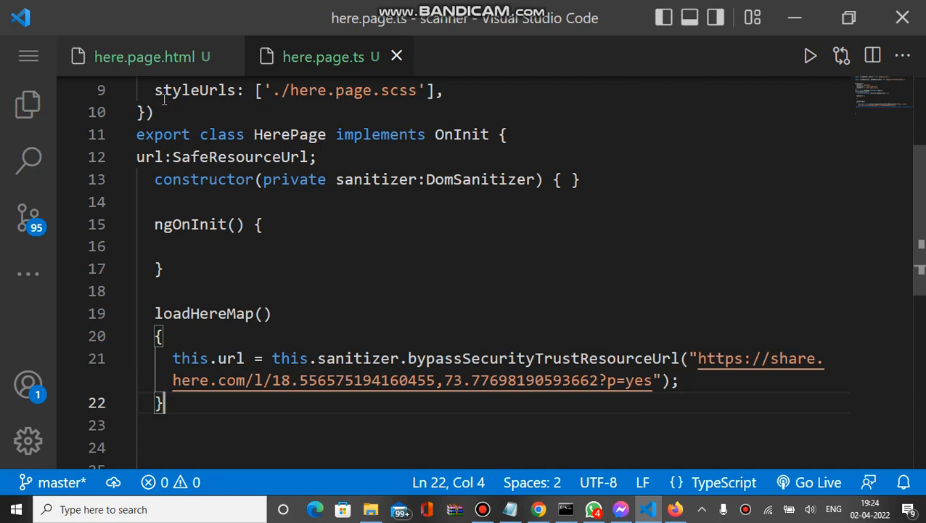
left_click(151, 56)
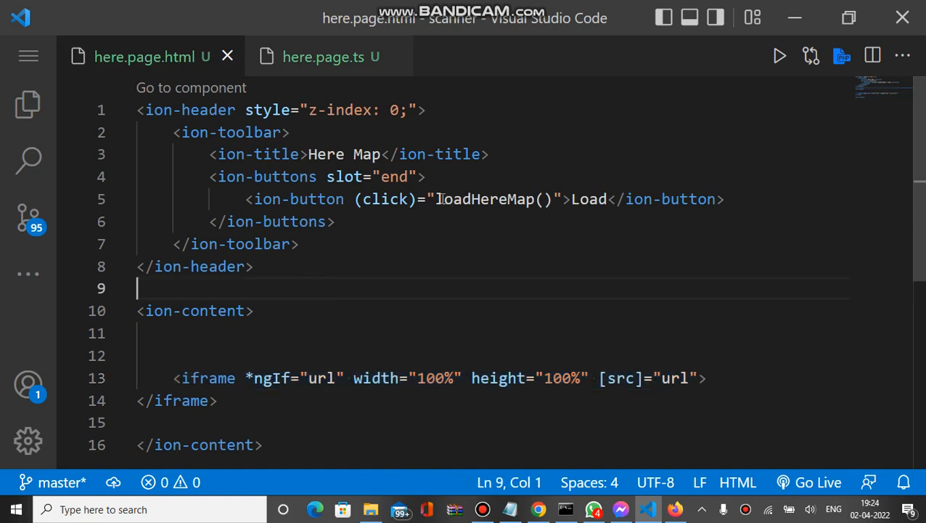
double_click(493, 199)
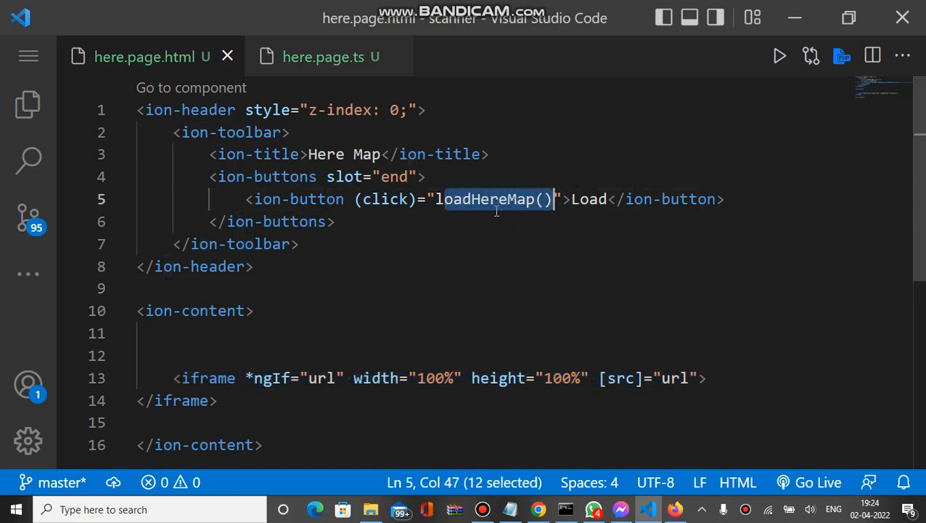
left_click(322, 57)
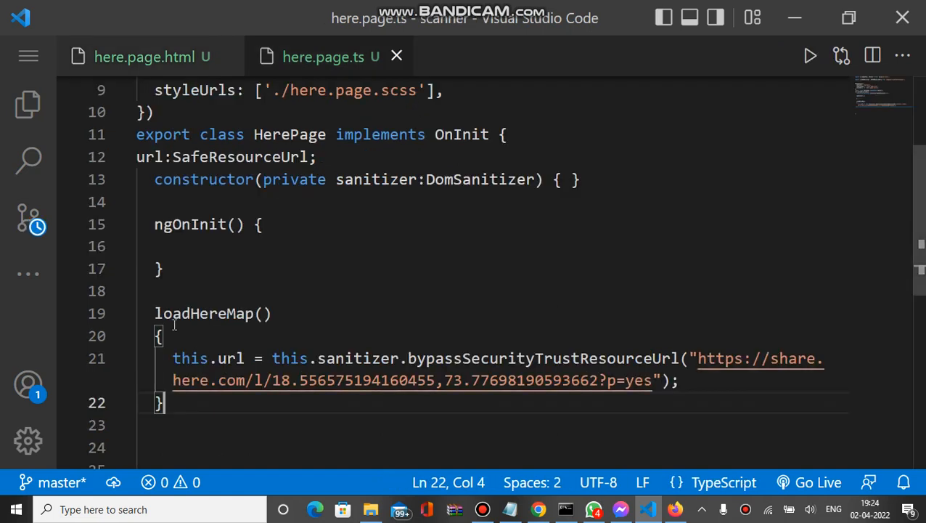